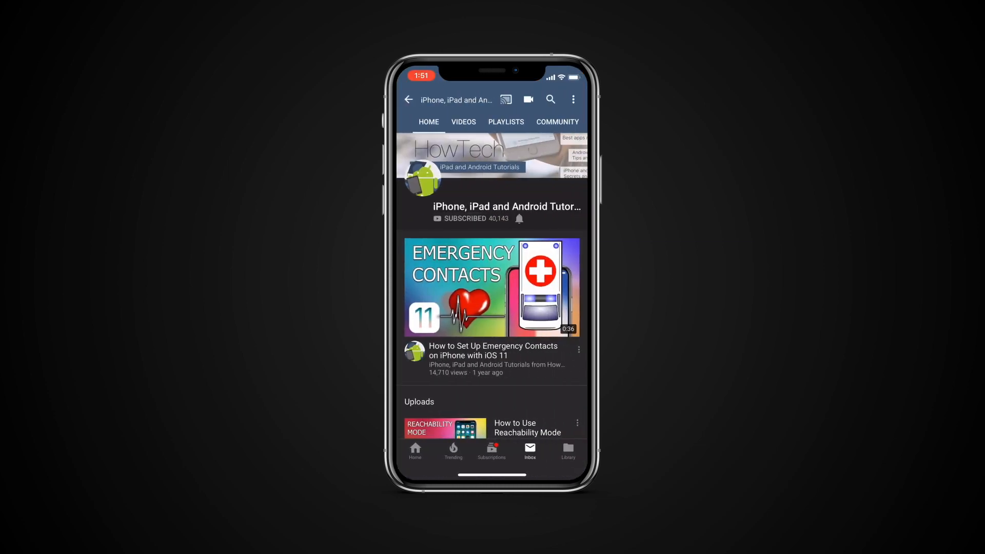
Switch from the YouTube channel page to the Reminders lists overview
{"action": "left_click", "coordinate": [518, 218]}
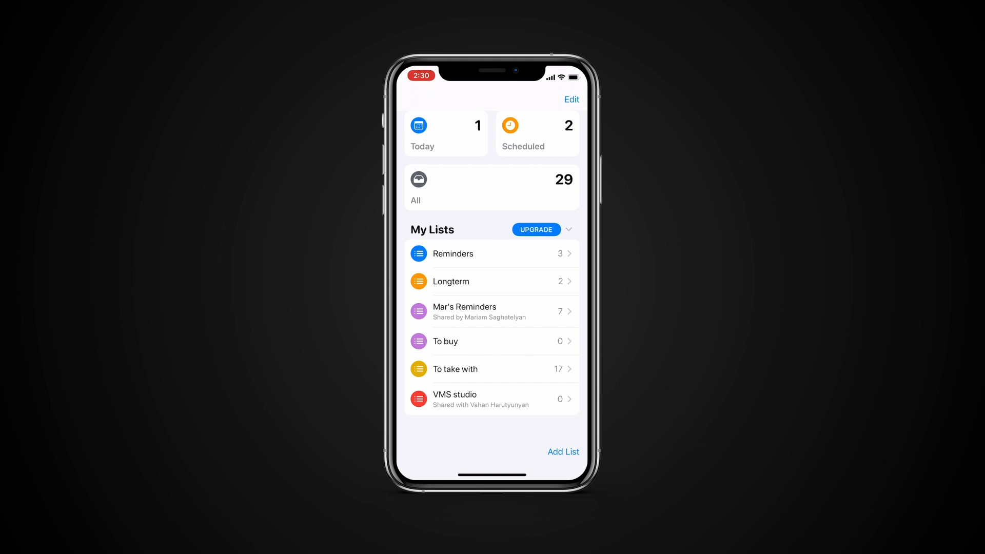
In the Reminders list, add 'Doctors appointment at 8pm on thursday', dated 8/1/19 8:00 PM
{"action": "left_click", "coordinate": [453, 253]}
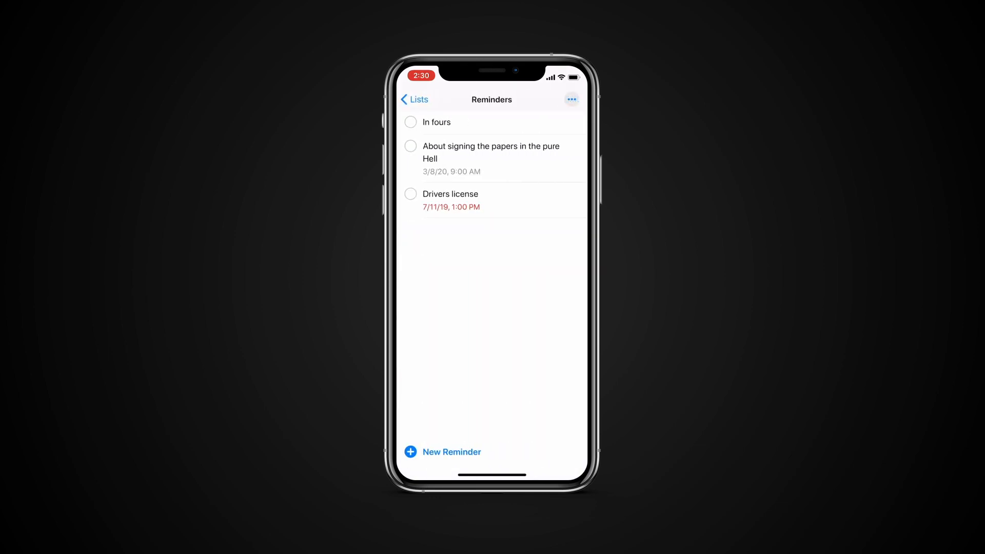
{"action": "left_click", "coordinate": [442, 451]}
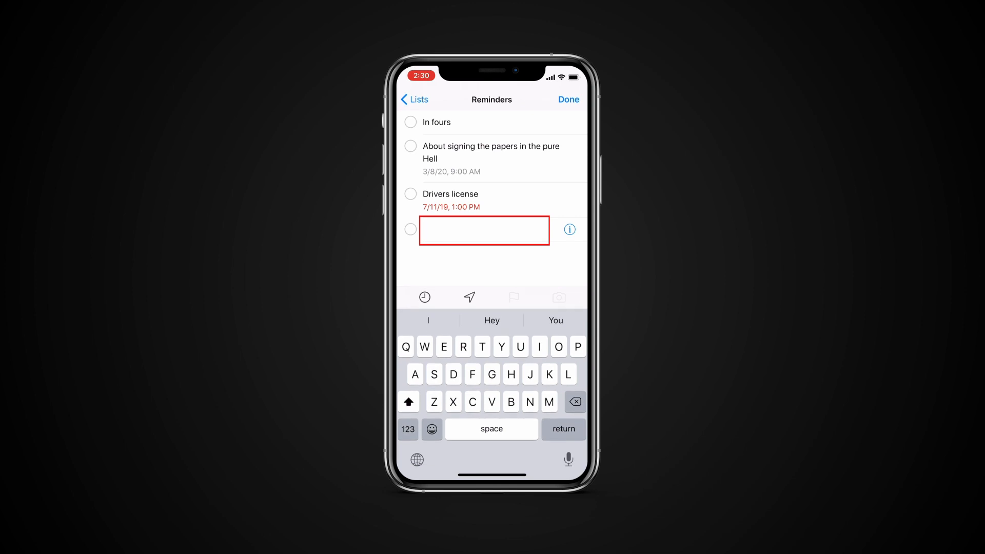
{"action": "type", "text": "Doctors appointment at 8pm on thurs"}
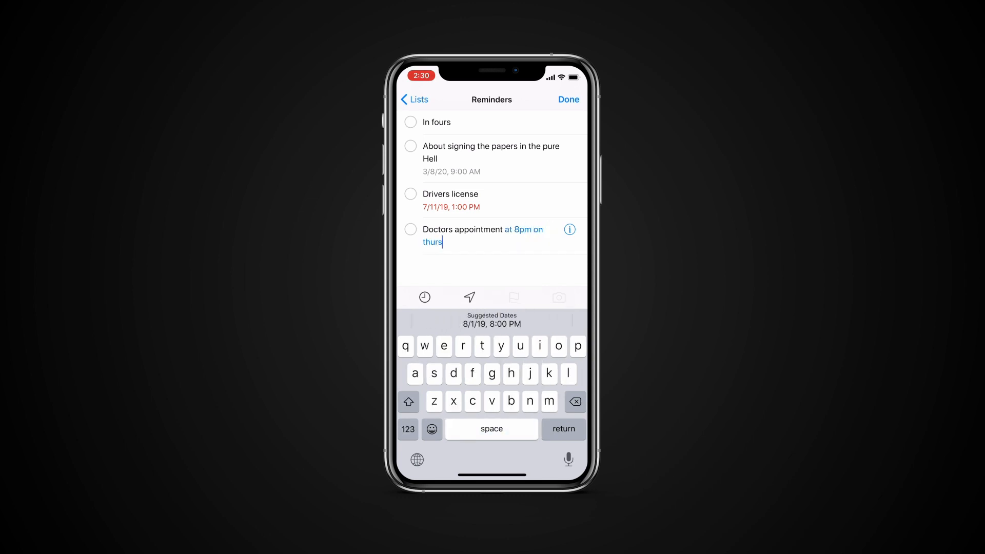
{"action": "type", "text": "day"}
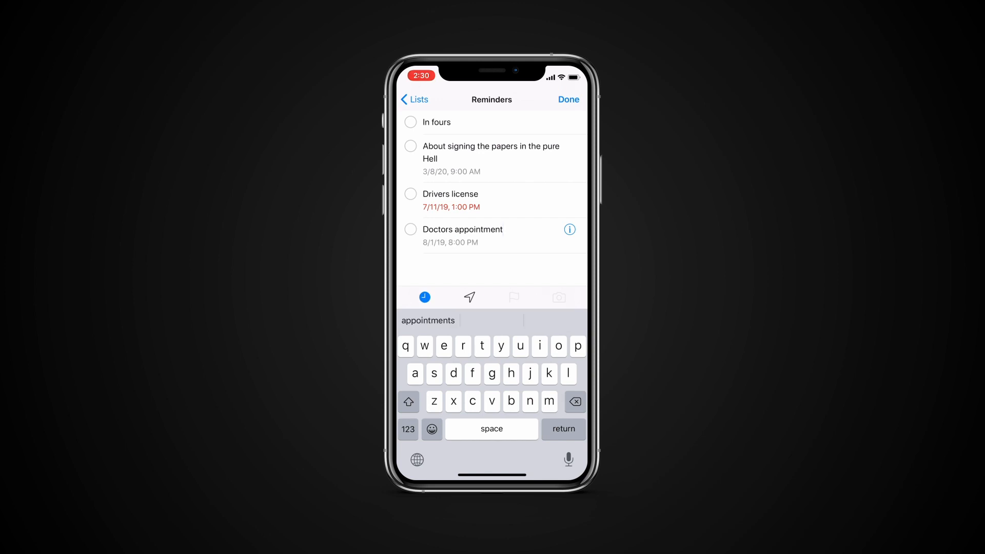
Tap Done to save the Doctors appointment reminder
{"action": "left_click", "coordinate": [568, 99]}
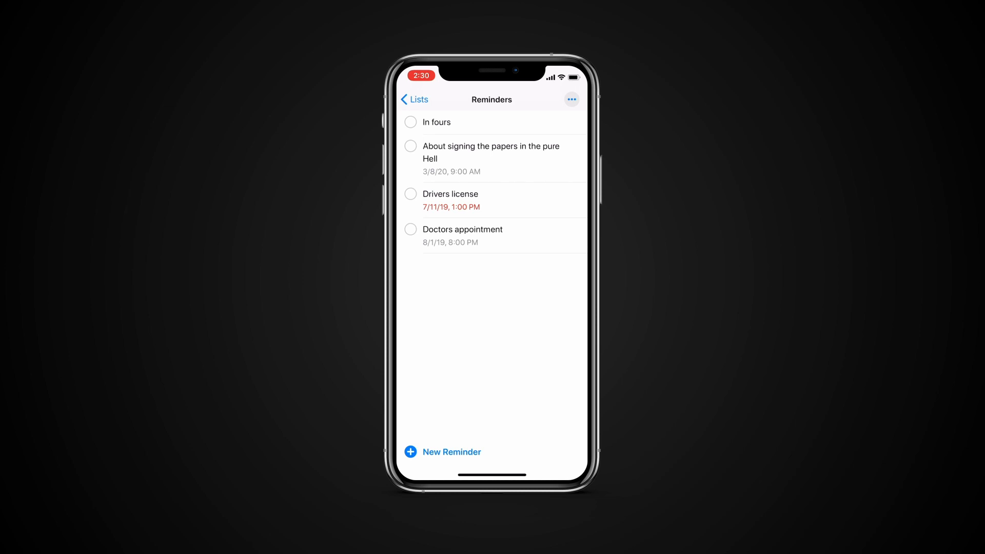
Add 'New reminder is great' scheduled for tomorrow, then show location alert options
{"action": "left_click", "coordinate": [450, 451]}
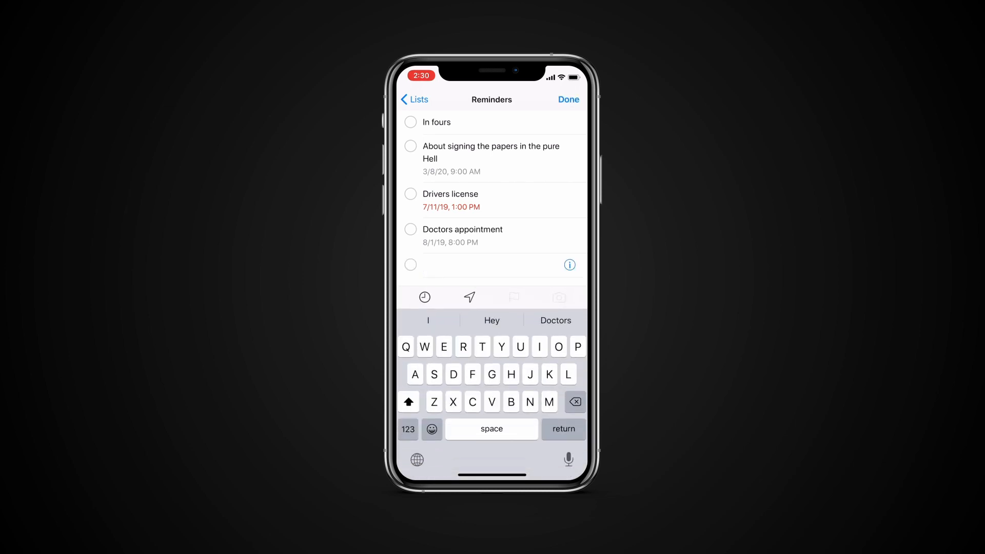
{"action": "type", "text": "New remin"}
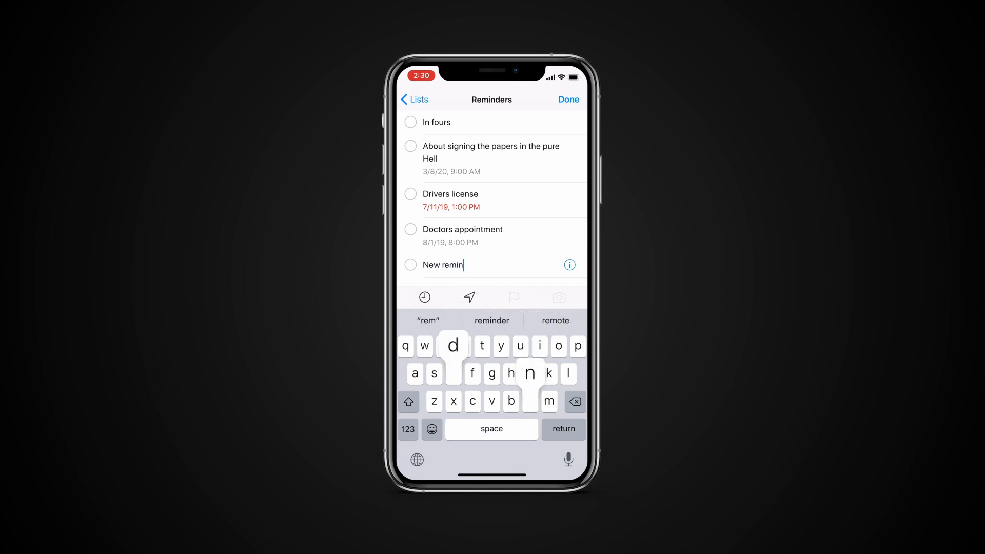
{"action": "type", "text": "der is great"}
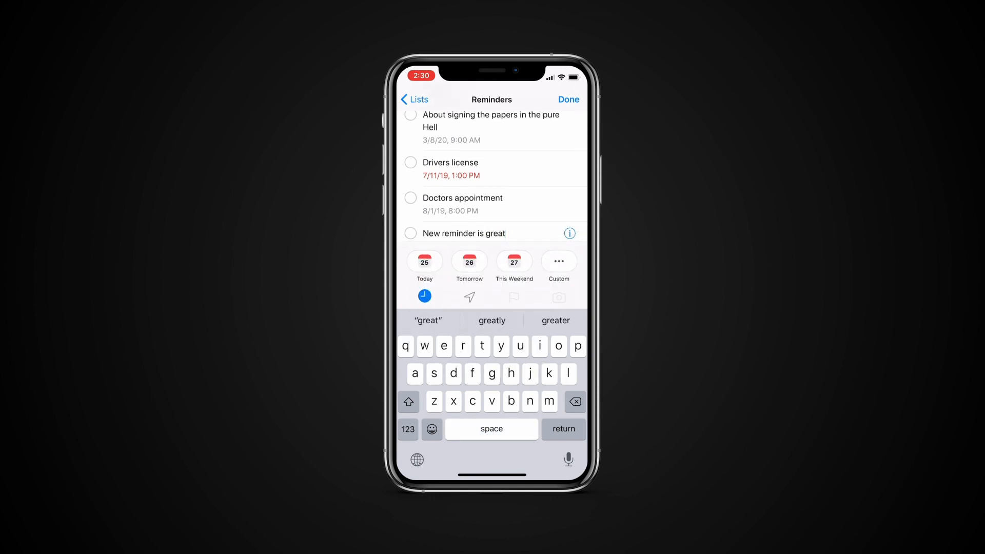
{"action": "left_click", "coordinate": [469, 262]}
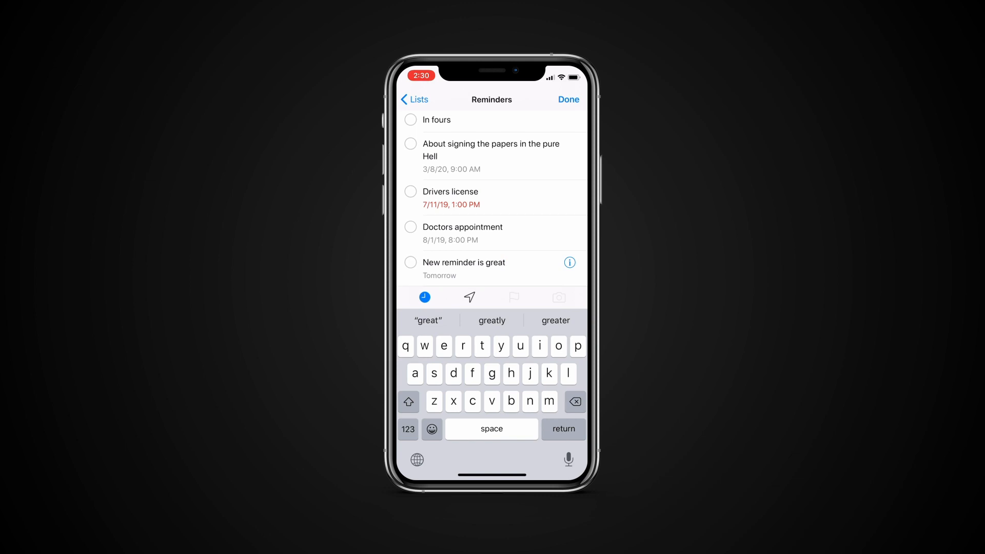
{"action": "left_click", "coordinate": [470, 296]}
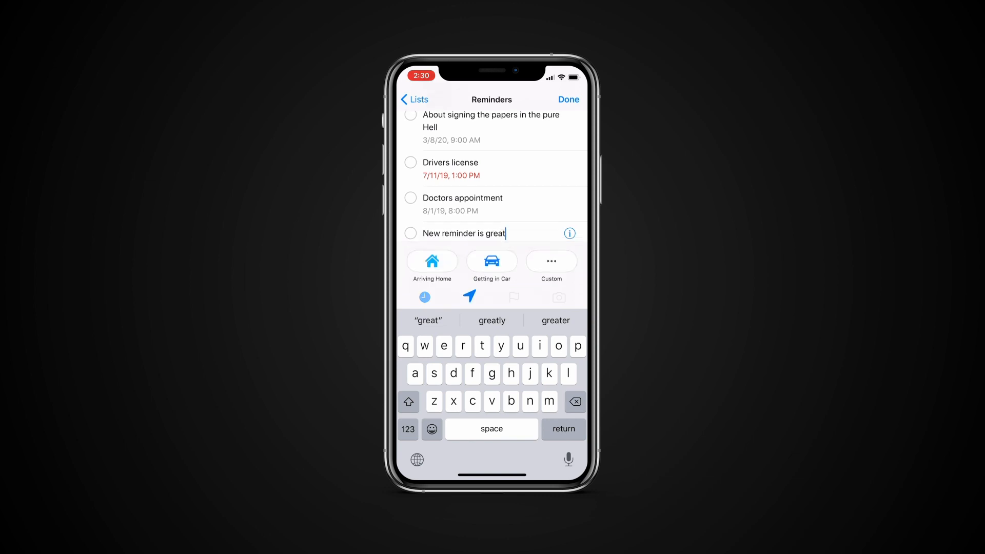